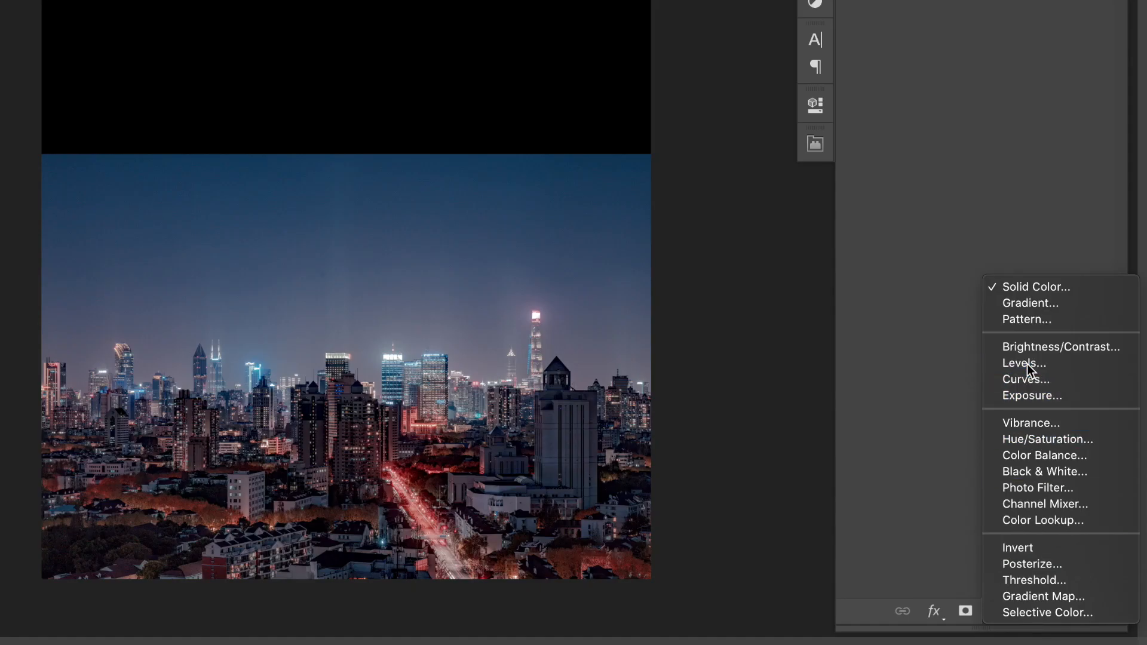
Add a Levels adjustment with white input at 218, and begin recolouring Color Fill 1 dark blue.
{"action": "left_click", "coordinate": [1023, 363]}
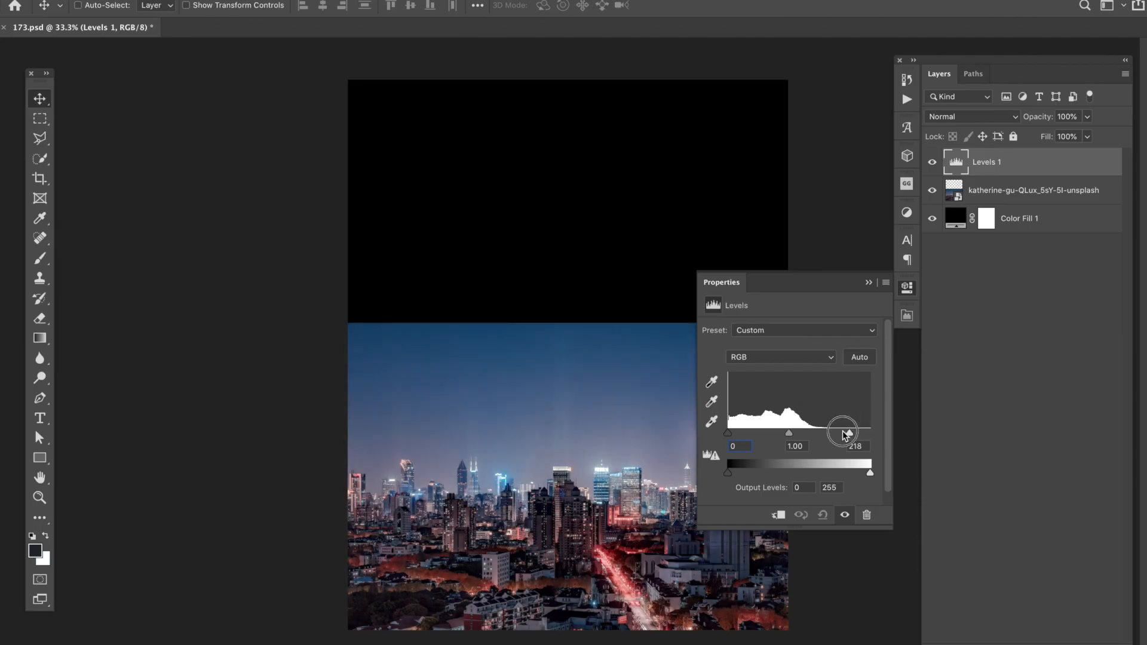
{"action": "left_click_drag", "start_coordinate": [841, 432], "coordinate": [738, 433]}
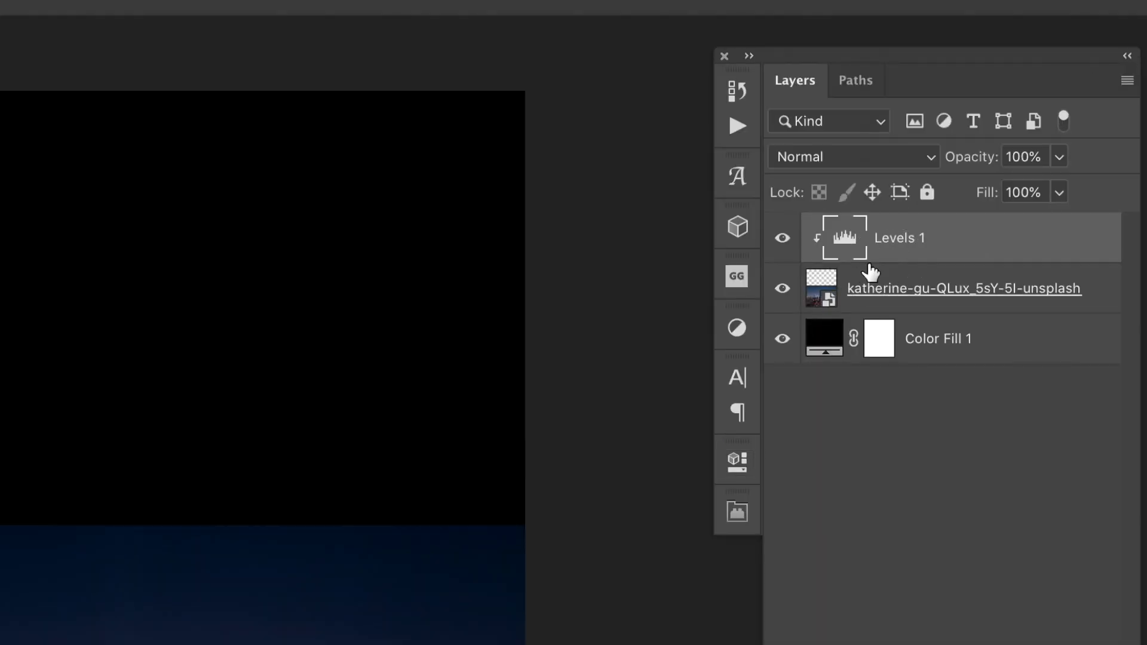
{"action": "double_click", "coordinate": [824, 338]}
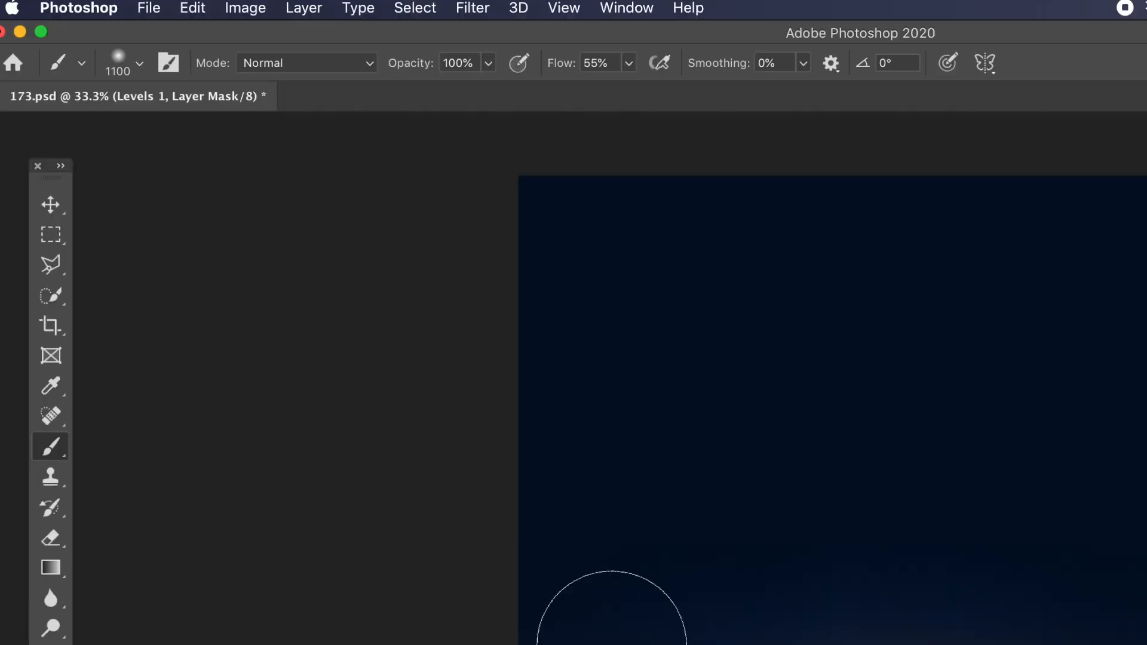
Choose the Rectangular Marquee tool to select a thin strip of the skyline.
{"action": "left_click", "coordinate": [50, 235]}
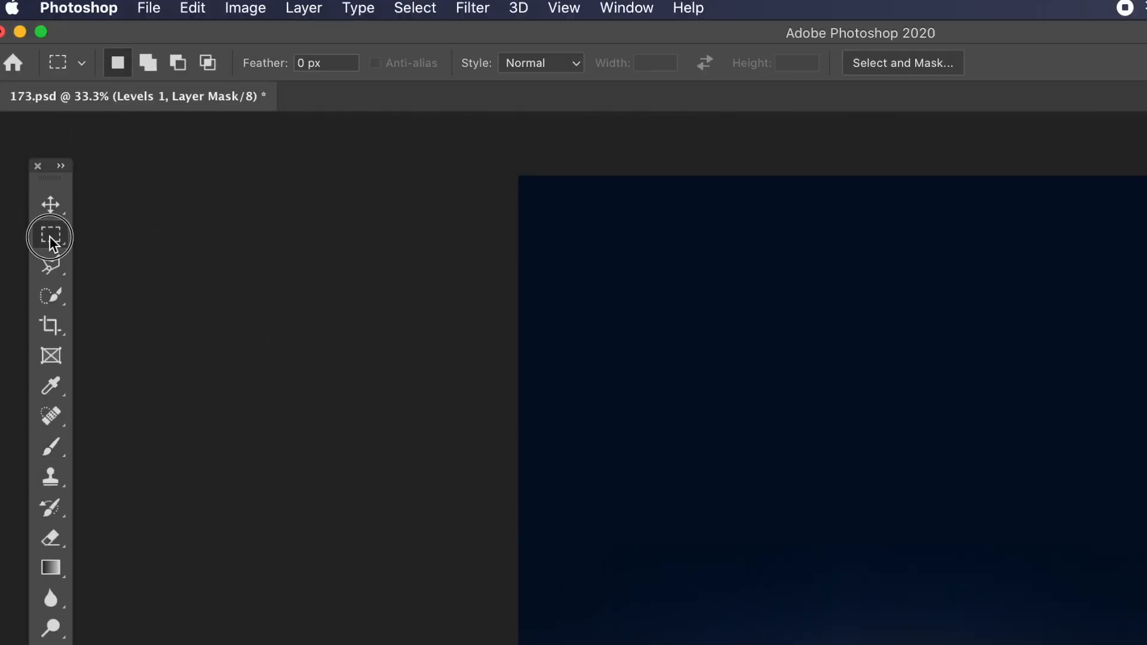
{"action": "left_click", "coordinate": [50, 235]}
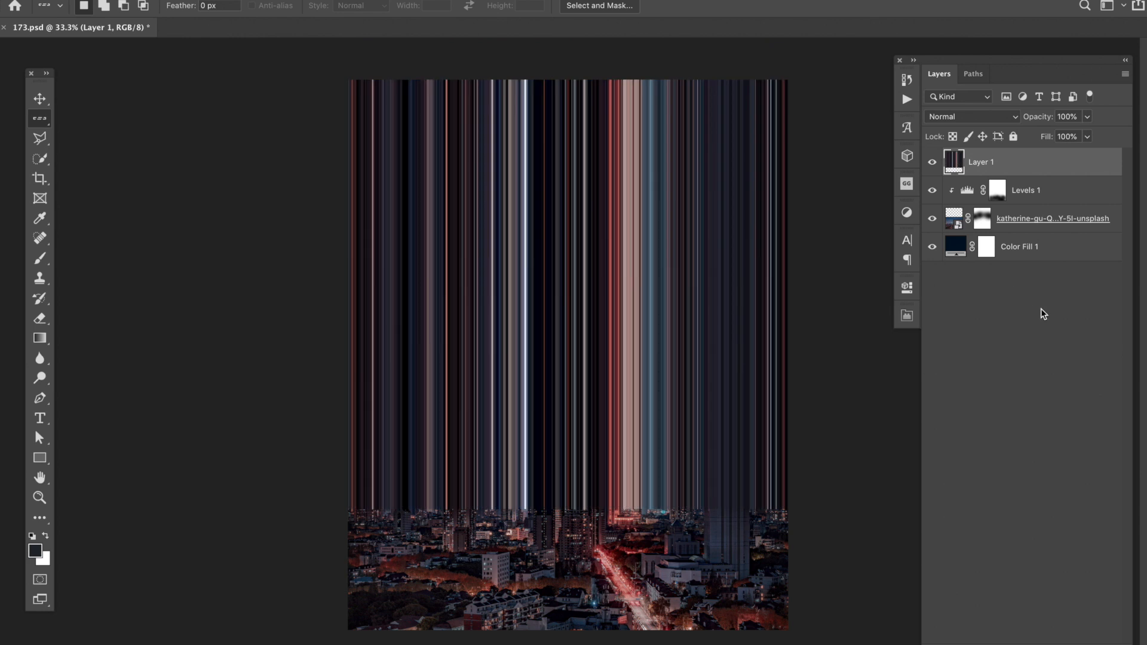
Set Layer 1 to Lighten, then adjust Levels input sliders on the duplicated masked streak layer.
{"action": "left_click", "coordinate": [970, 117]}
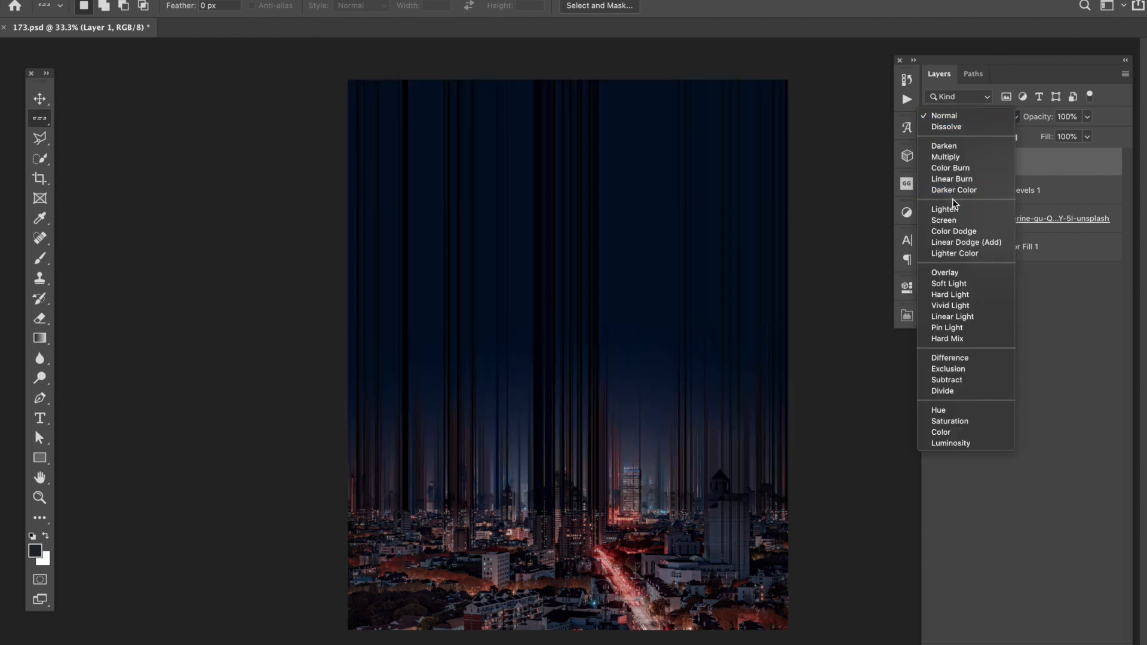
{"action": "left_click", "coordinate": [945, 208]}
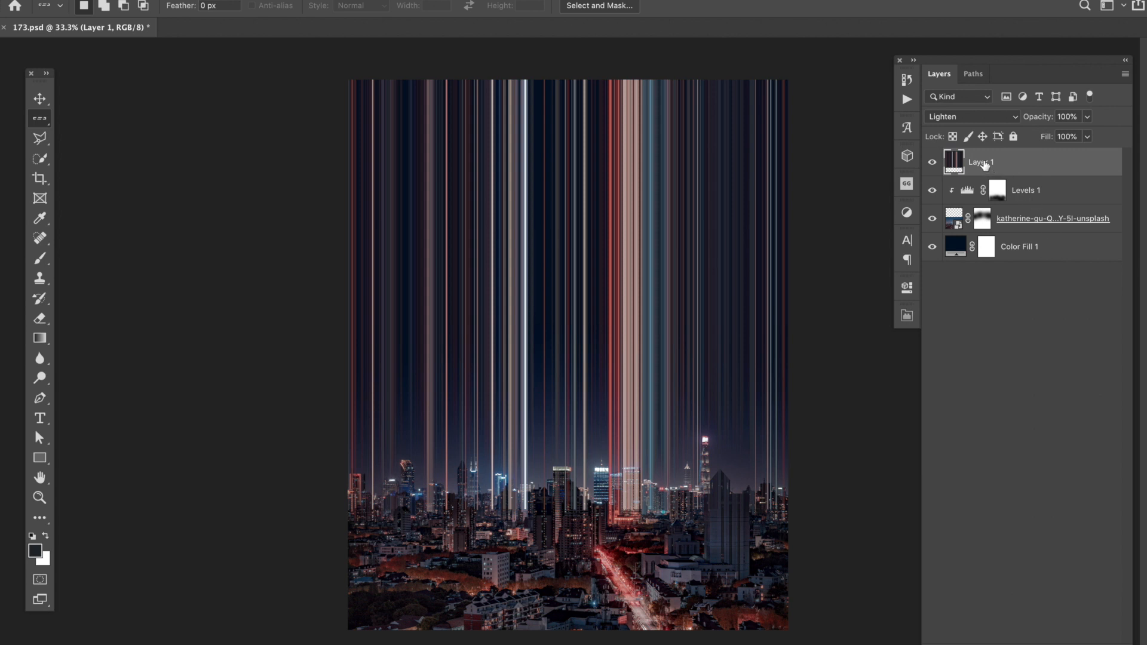
{"action": "double_click", "coordinate": [966, 190]}
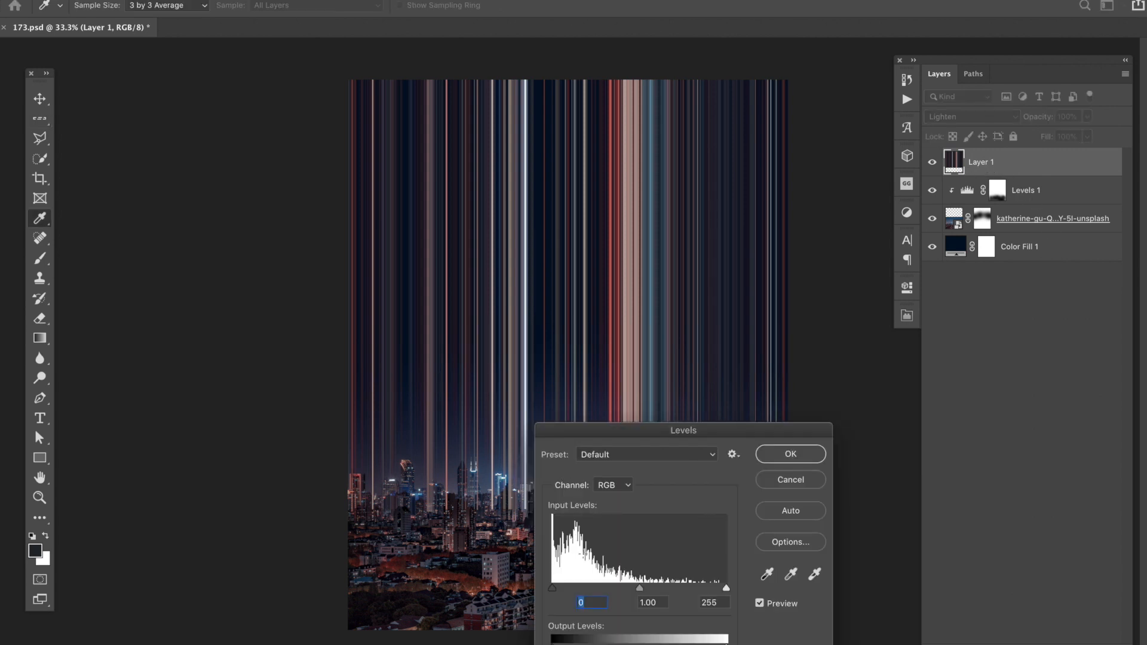
{"action": "left_click_drag", "start_coordinate": [551, 587], "coordinate": [583, 587]}
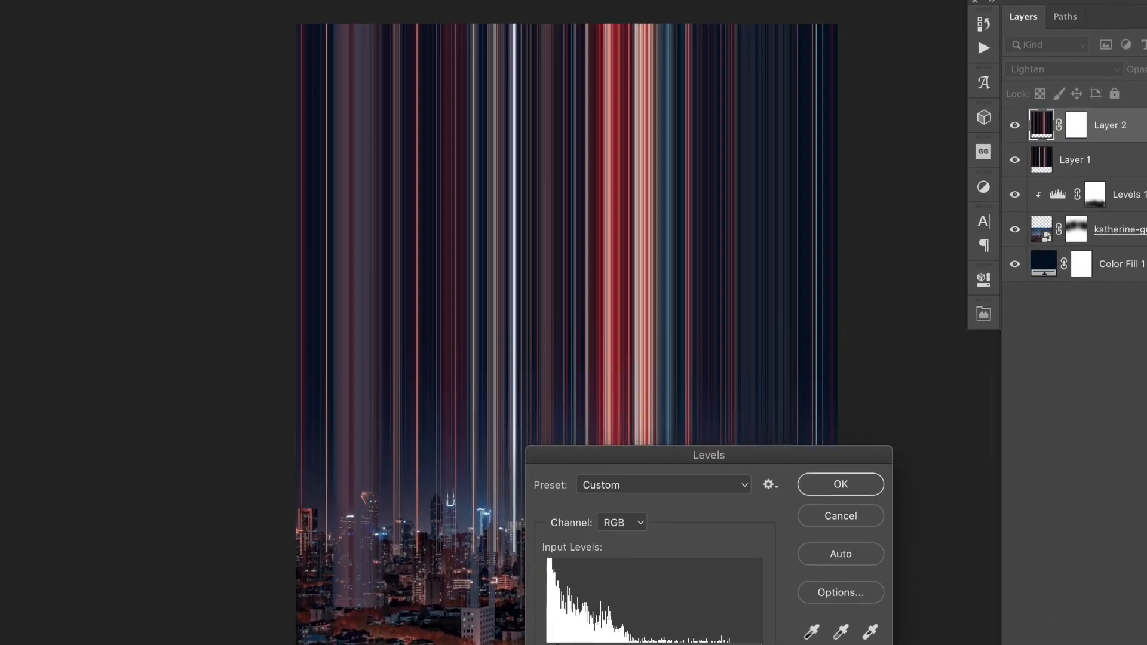
Confirm Levels, select two vertical streak strips, and target the streak layer masks to hide them.
{"action": "left_click", "coordinate": [838, 484]}
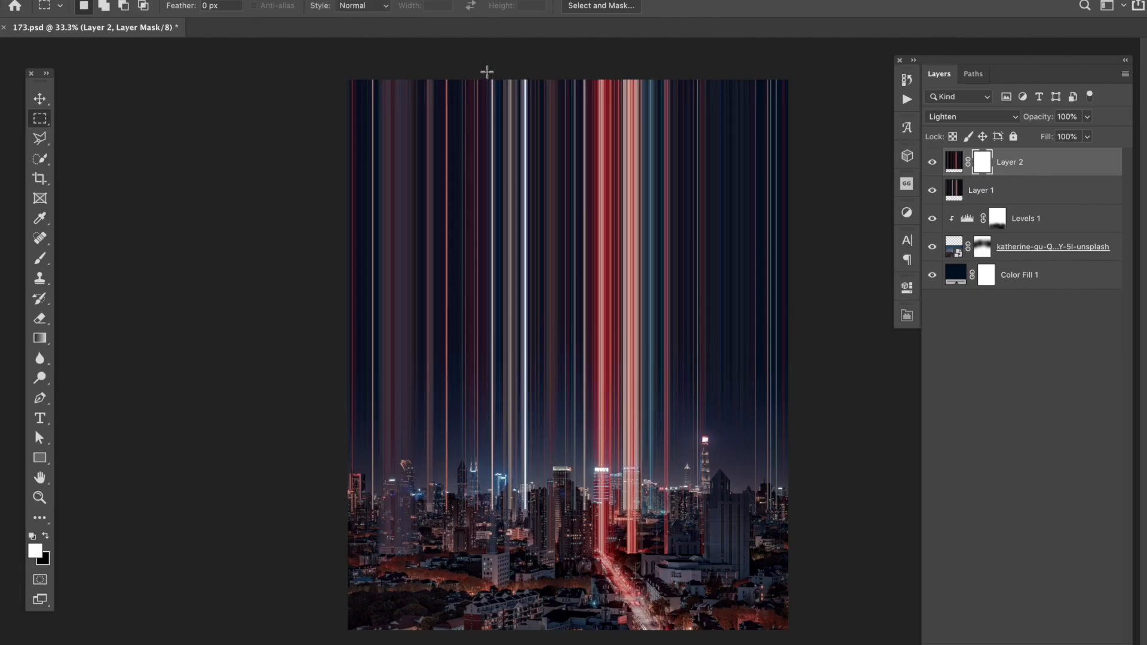
{"action": "left_click_drag", "start_coordinate": [494, 81], "coordinate": [537, 578]}
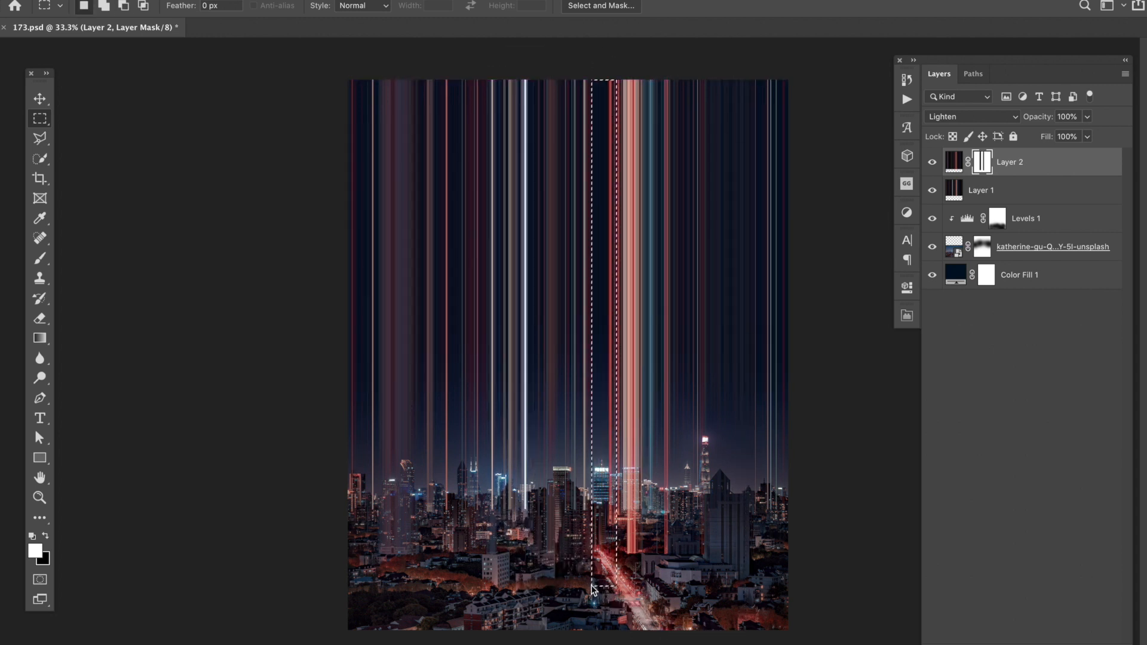
{"action": "left_click_drag", "start_coordinate": [592, 585], "coordinate": [702, 578]}
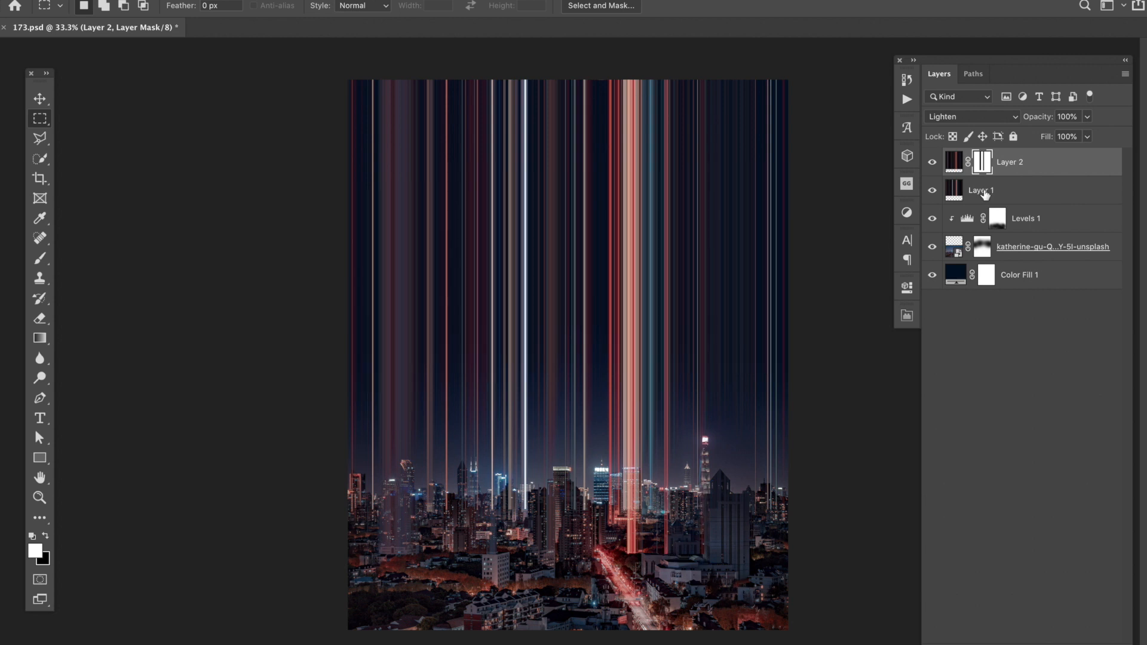
{"action": "left_click", "coordinate": [1009, 190]}
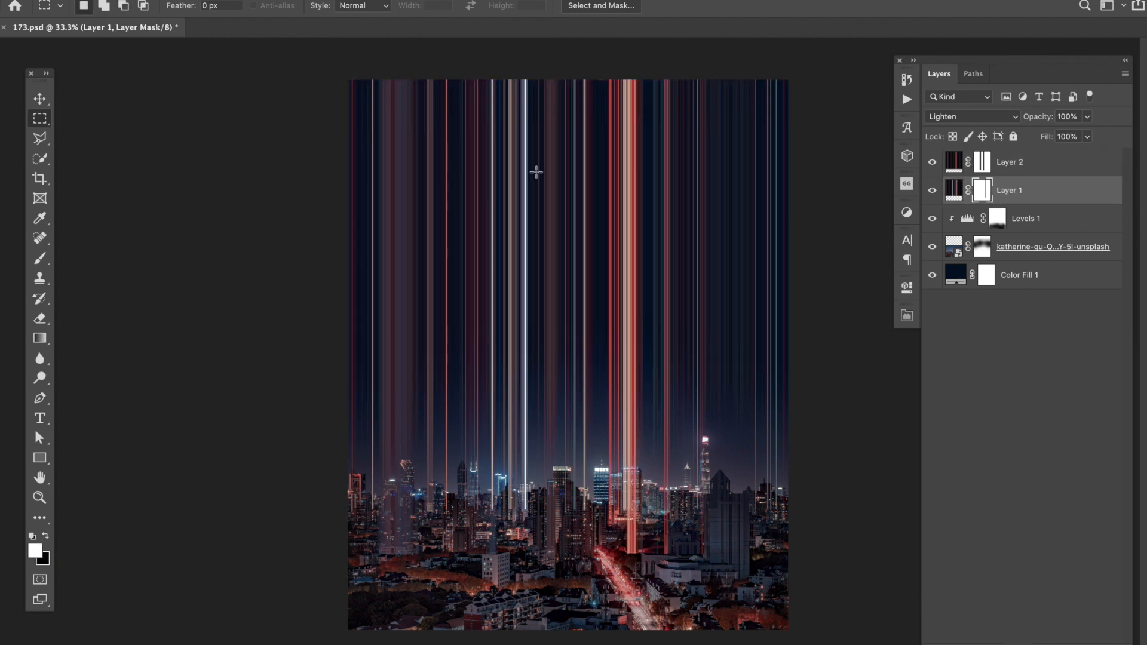
{"action": "left_click", "coordinate": [1009, 162]}
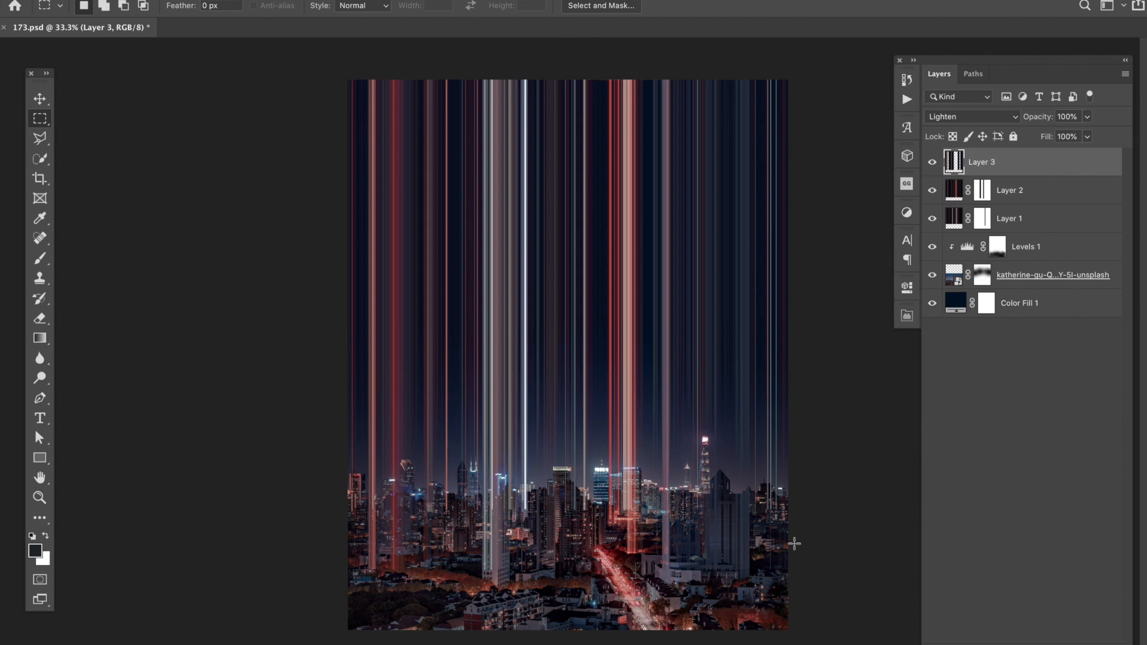
Switch to the Move tool and select the whole image for copying.
{"action": "left_click", "coordinate": [39, 98]}
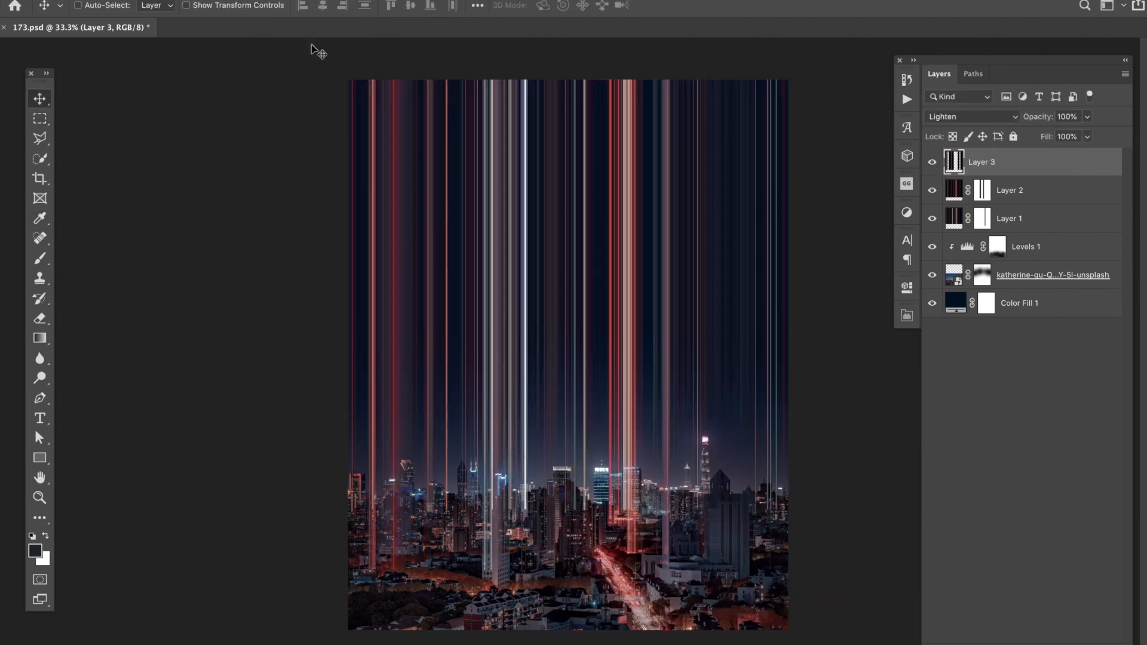
{"action": "key", "text": "ctrl+a"}
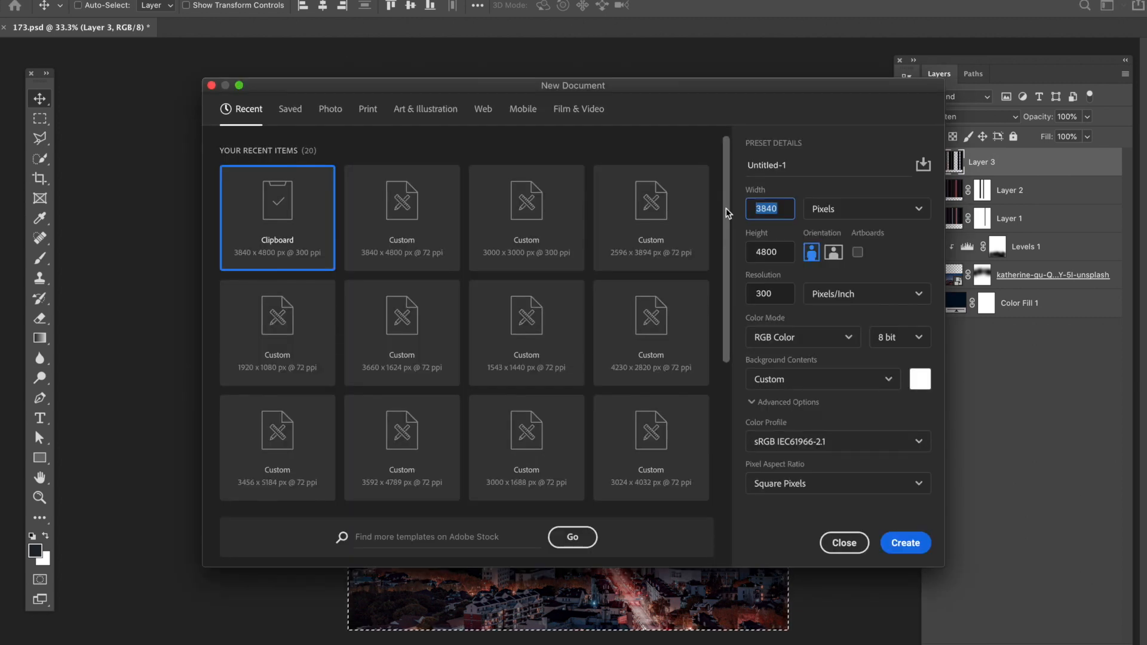
Create a 4800 px square document and scale the pasted image to cover the canvas.
{"action": "type", "text": "48"}
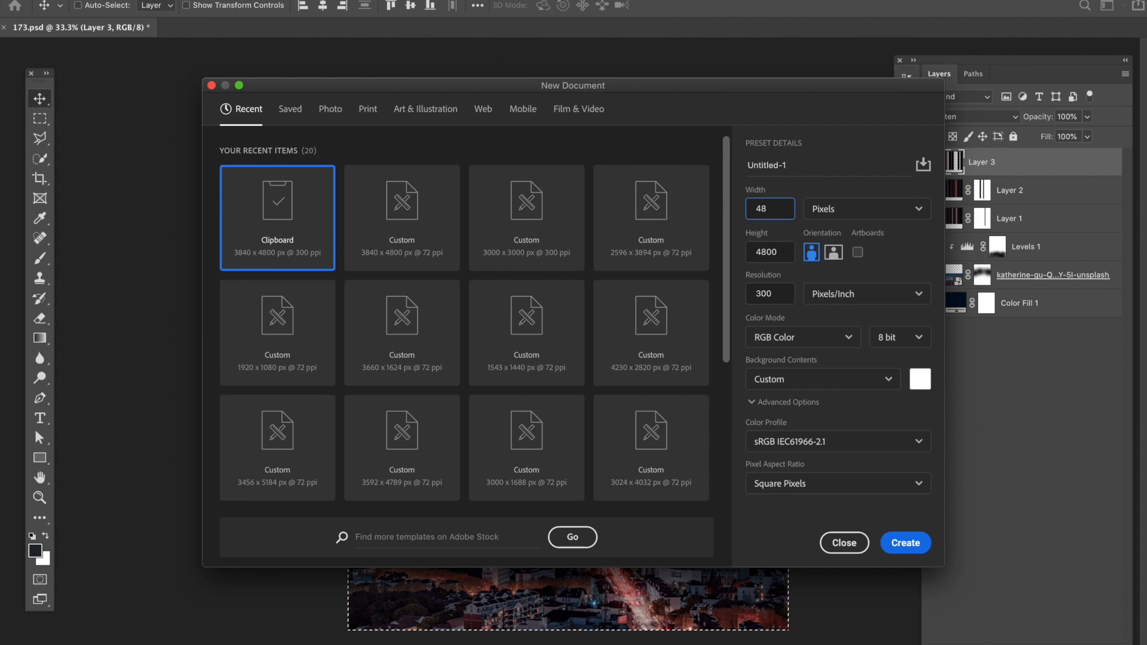
{"action": "left_click", "coordinate": [905, 543]}
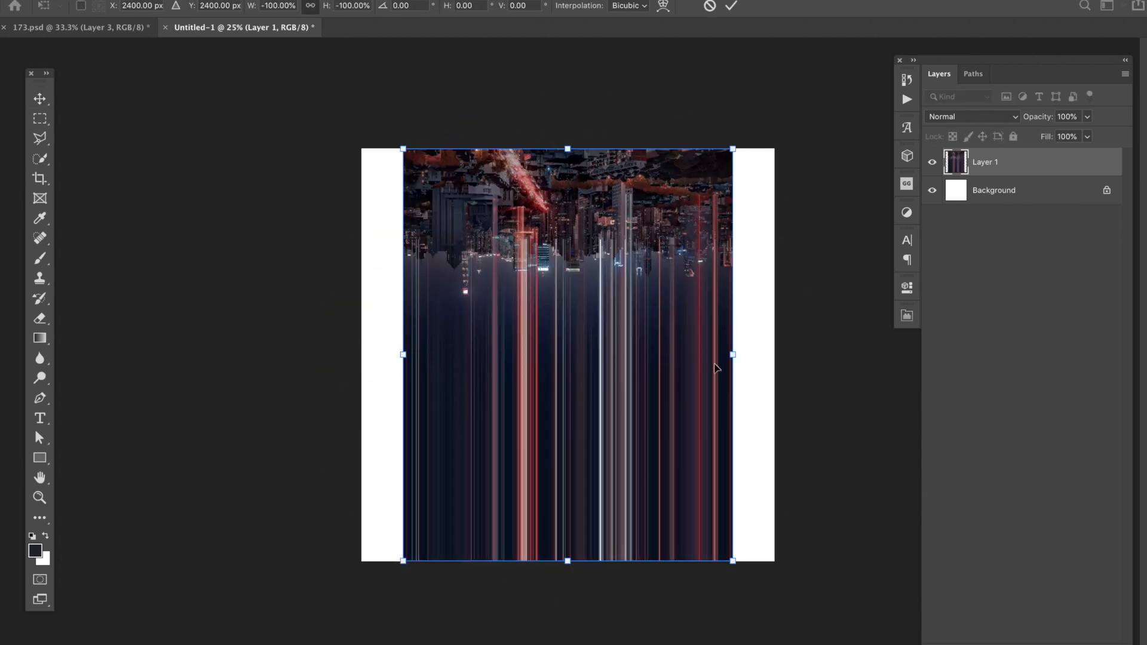
{"action": "left_click_drag", "start_coordinate": [731, 355], "coordinate": [768, 362]}
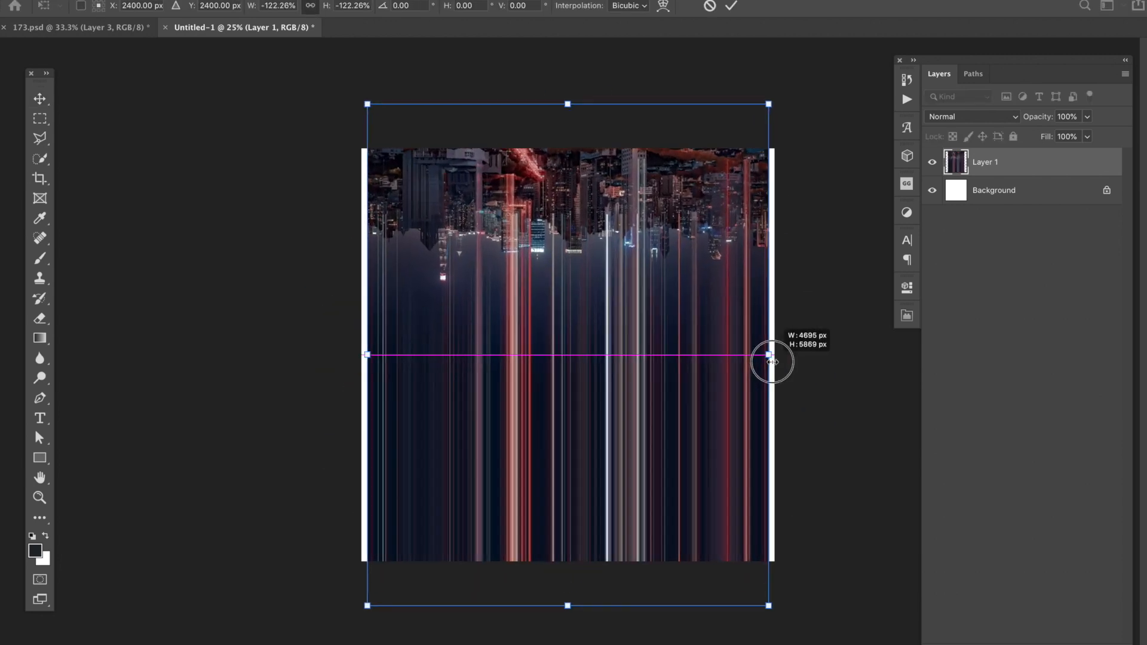
{"action": "left_click_drag", "start_coordinate": [772, 355], "coordinate": [680, 403]}
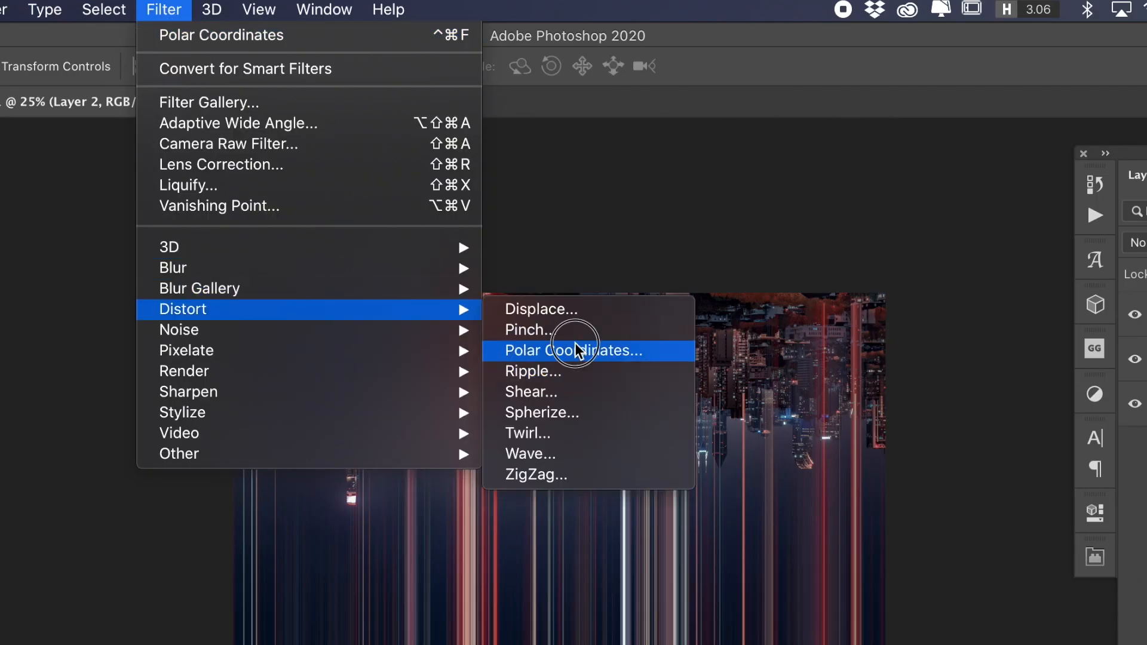
Apply Polar Coordinates, Rectangular to Polar, with the preview zoomed out.
{"action": "left_click", "coordinate": [570, 350]}
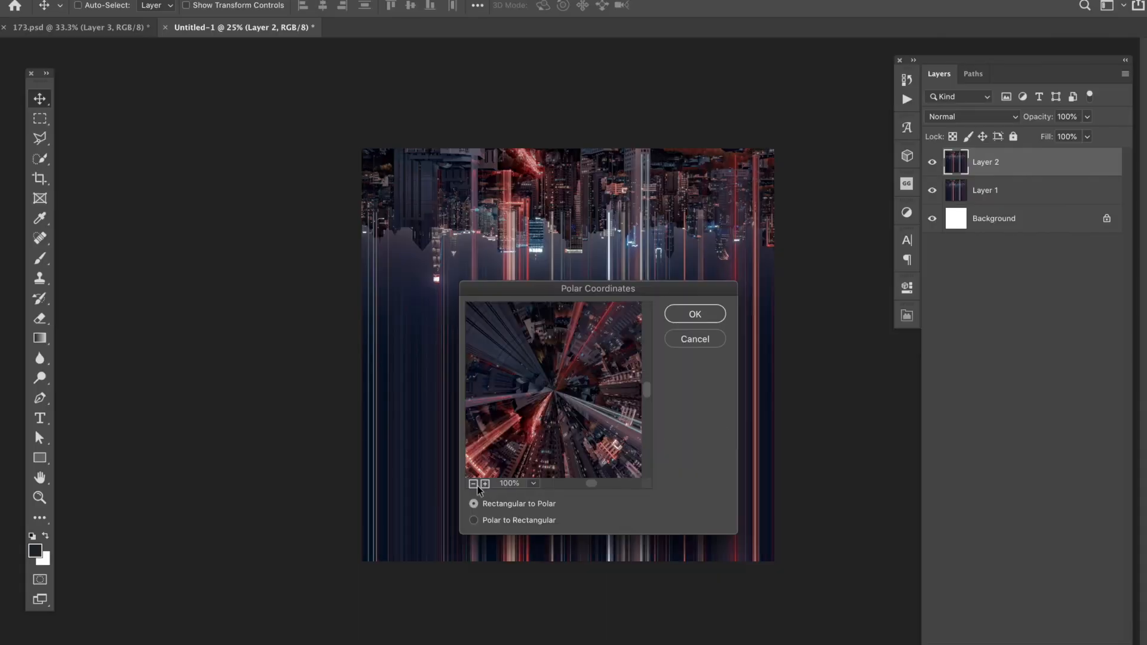
{"action": "left_click", "coordinate": [472, 483]}
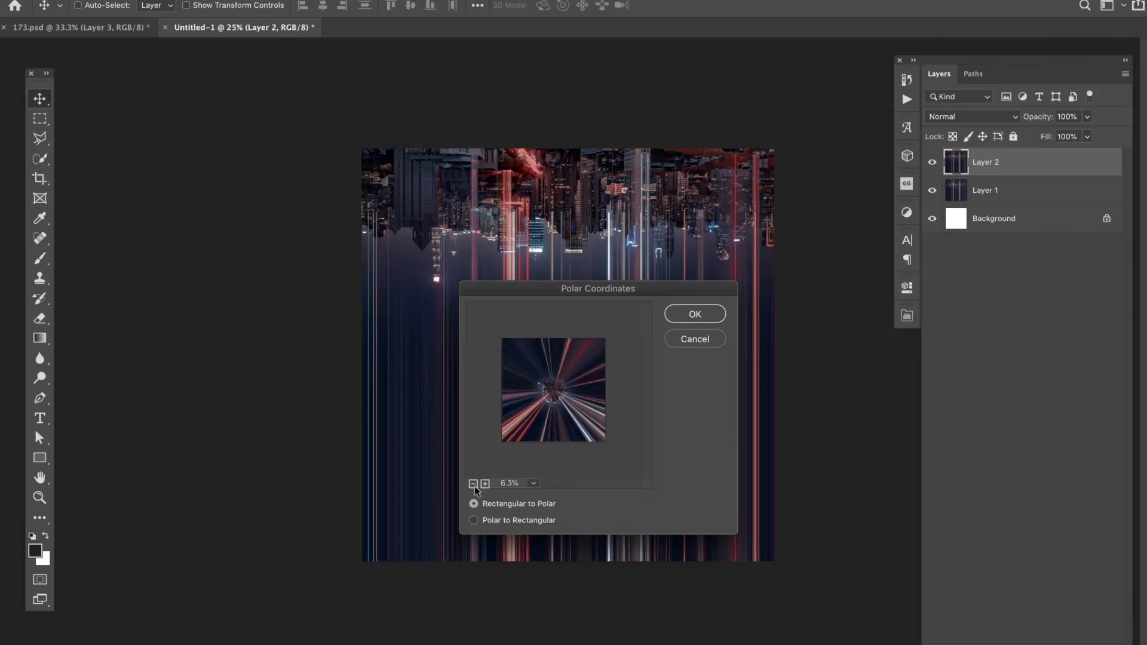
{"action": "left_click", "coordinate": [693, 313]}
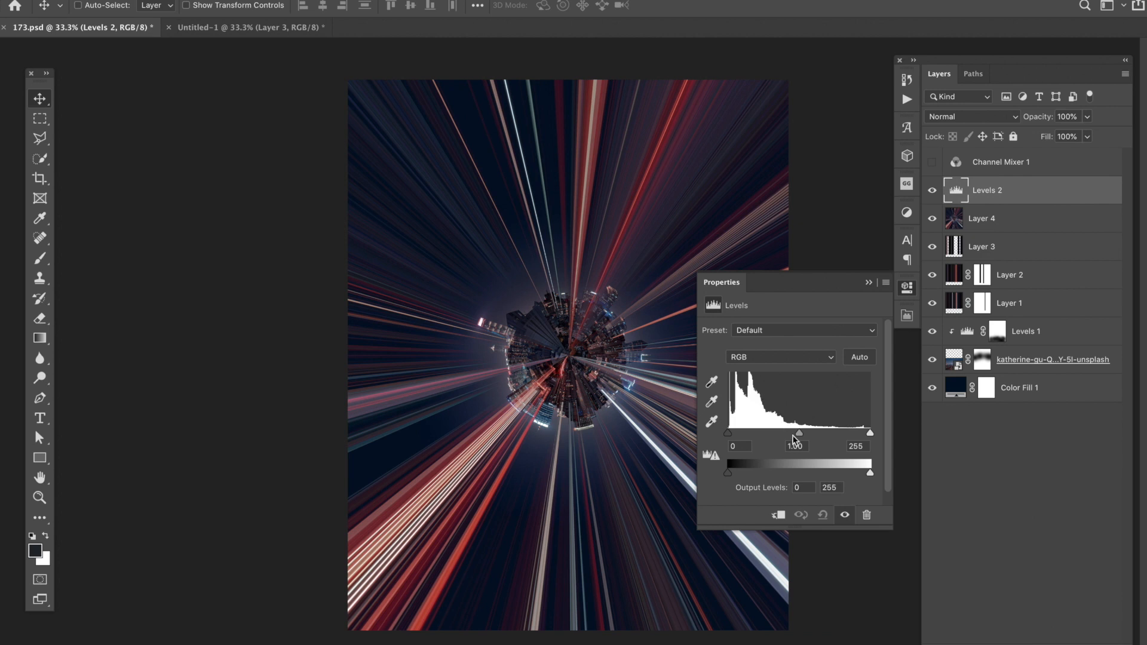
Tune Levels 2 midtones and white point to 249, then add a Selective Color adjustment.
{"action": "left_click_drag", "start_coordinate": [798, 432], "coordinate": [797, 433]}
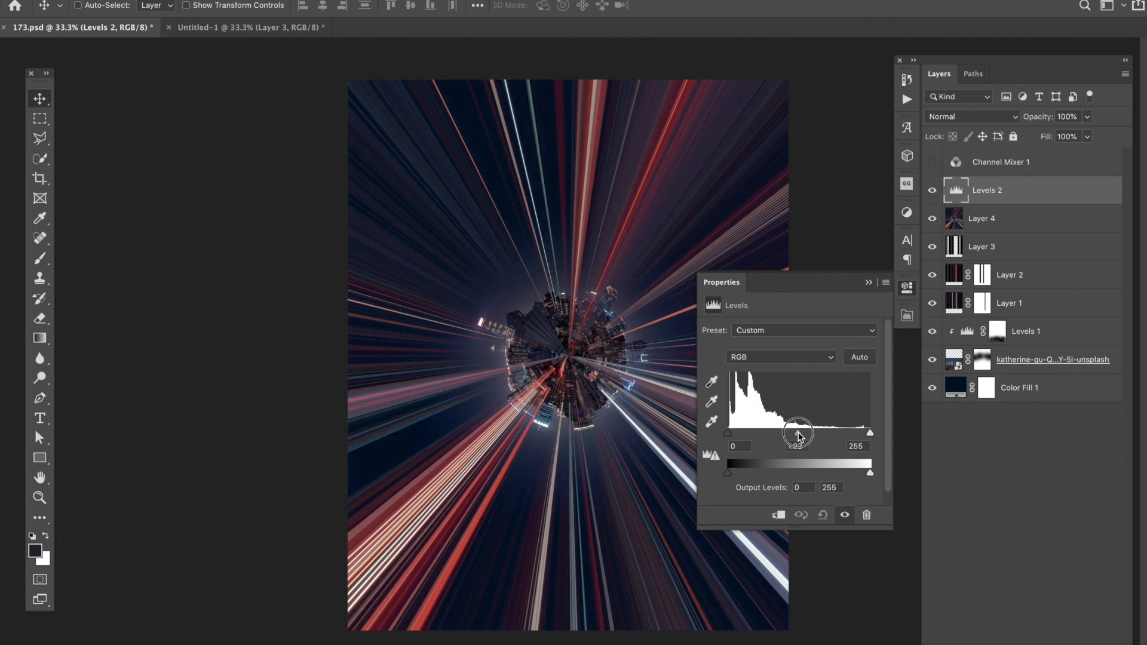
{"action": "left_click_drag", "start_coordinate": [798, 433], "coordinate": [866, 432]}
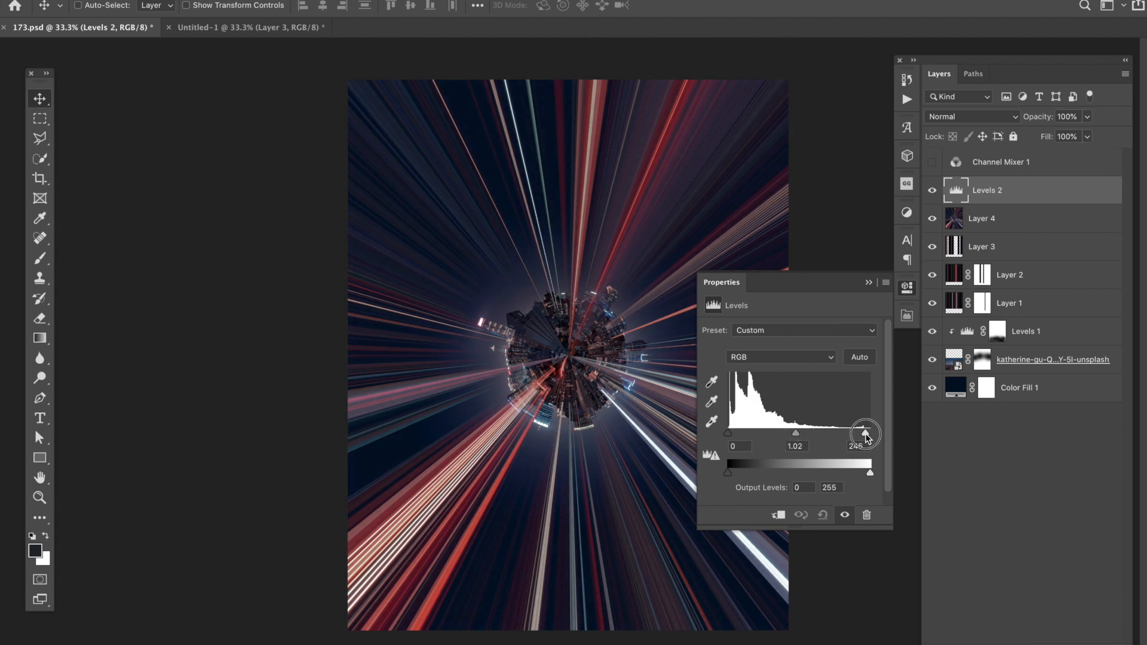
{"action": "left_click_drag", "start_coordinate": [865, 433], "coordinate": [871, 433]}
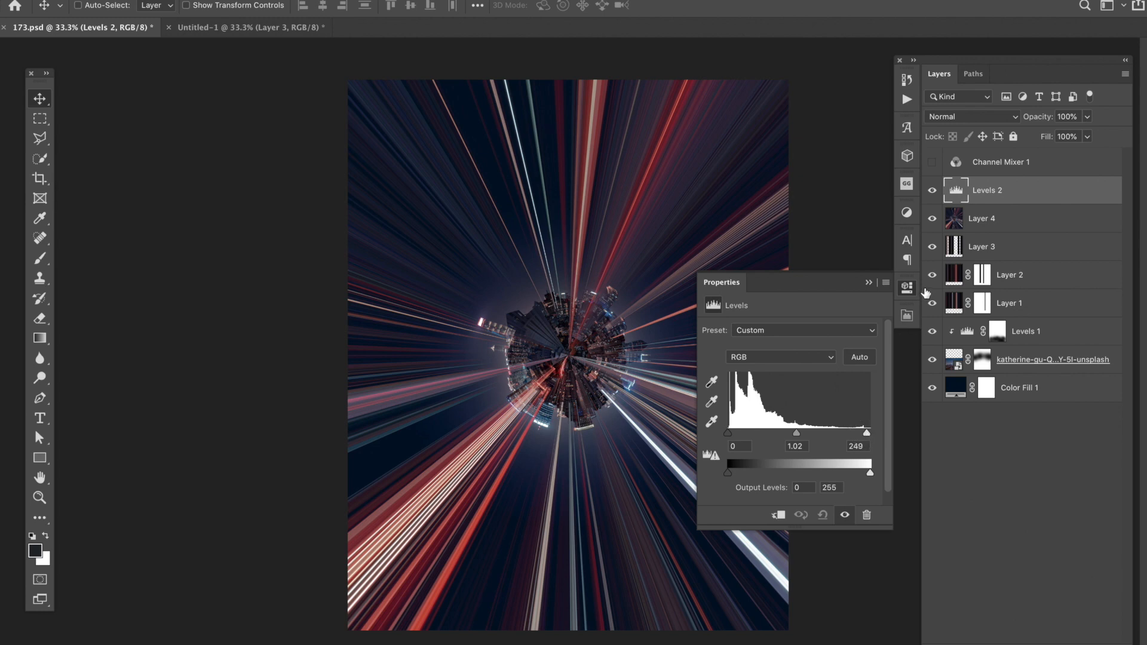
{"action": "left_click", "coordinate": [934, 595]}
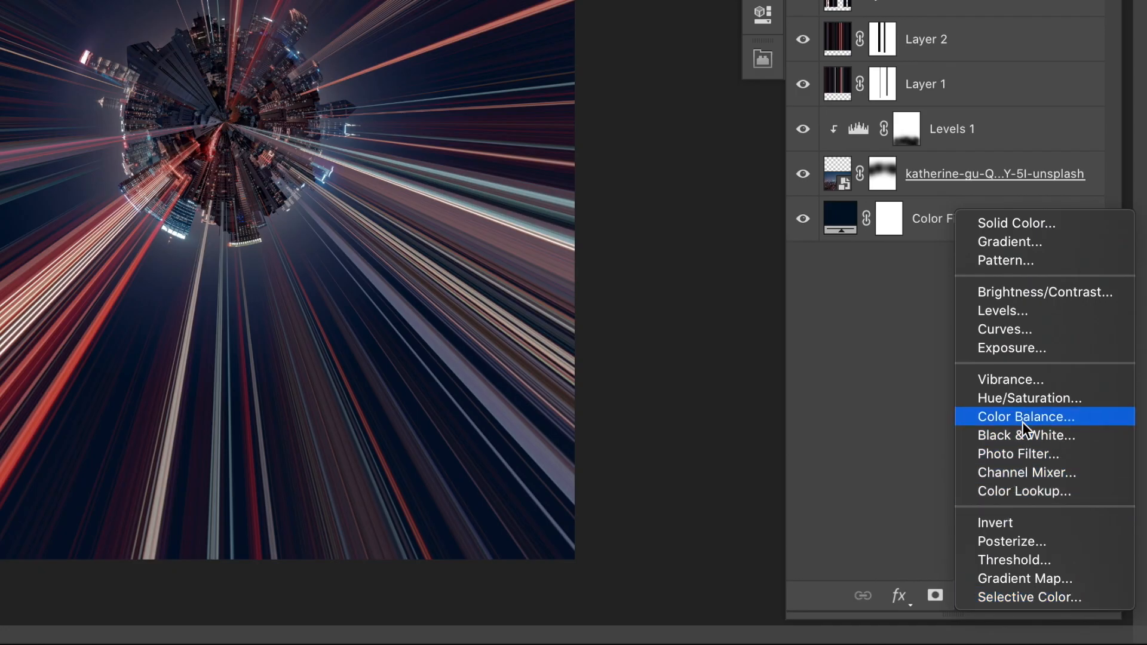
{"action": "left_click", "coordinate": [1029, 597]}
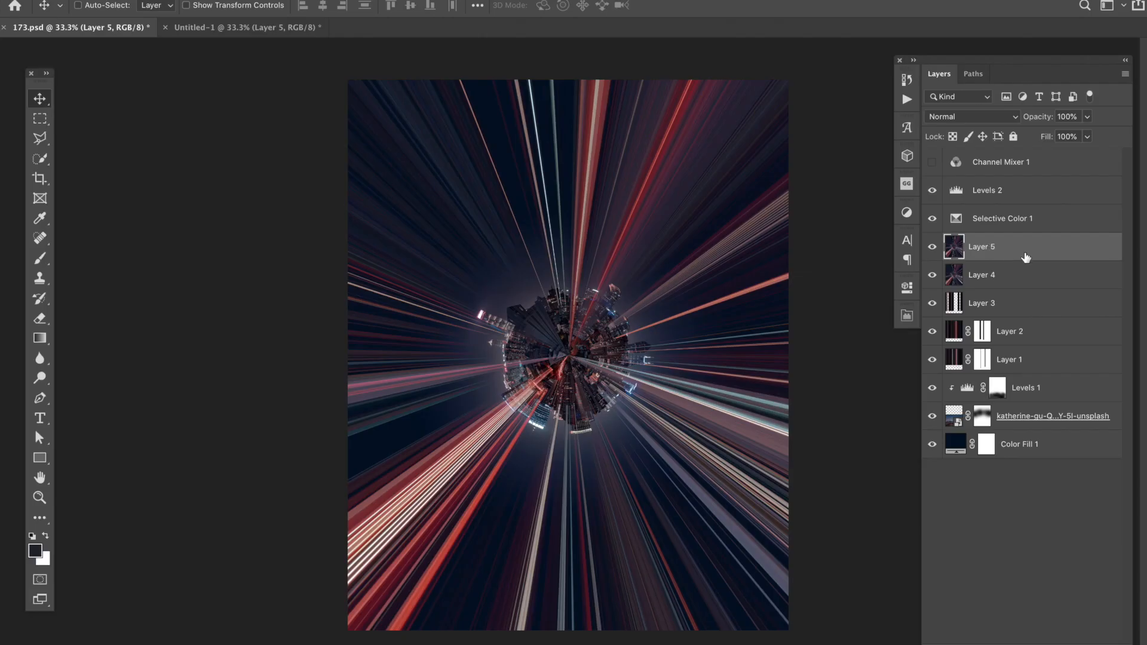
Set the Layer 5 copy to Color Dodge and choose the Radial Blur filter.
{"action": "left_click", "coordinate": [971, 117]}
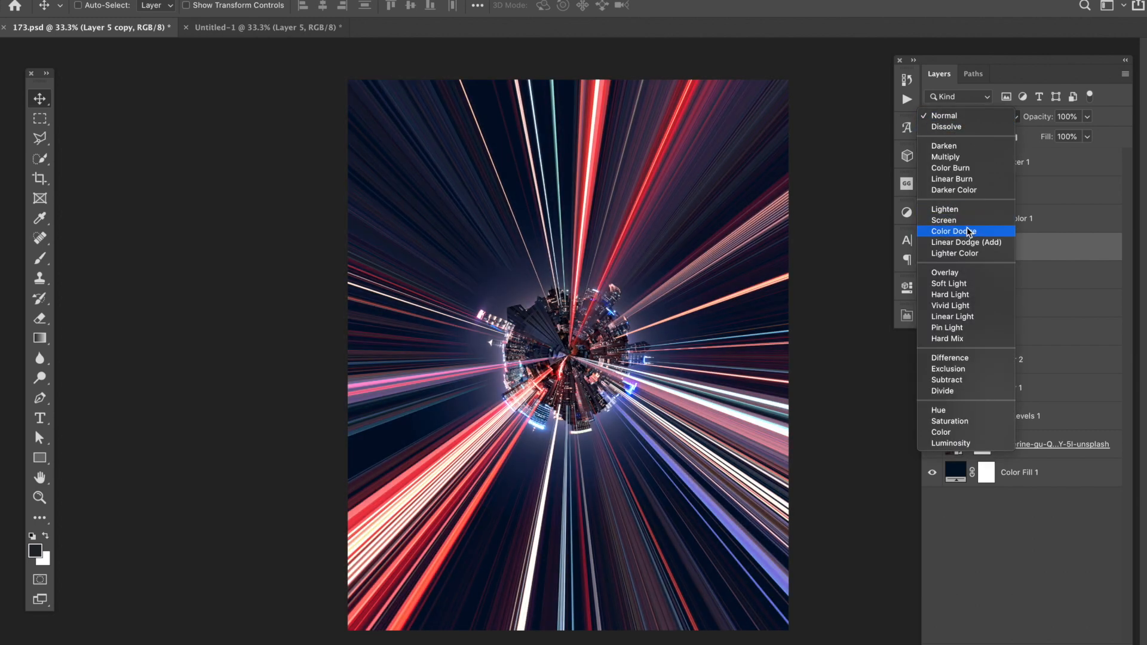
{"action": "mouse_move", "coordinate": [970, 238]}
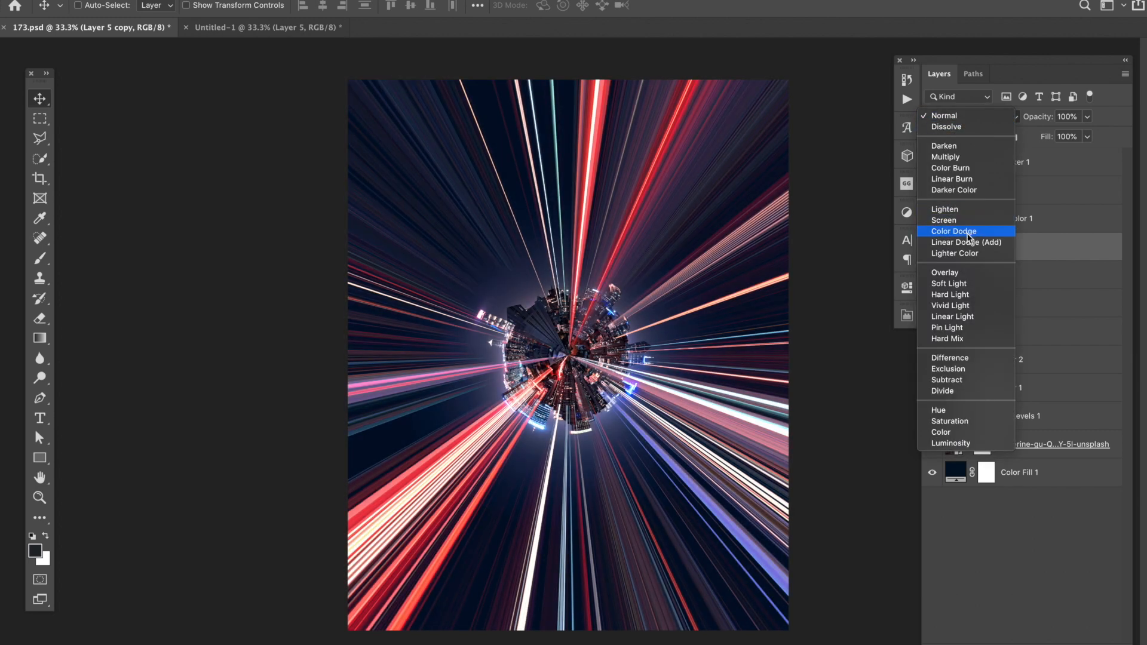
{"action": "mouse_move", "coordinate": [965, 220]}
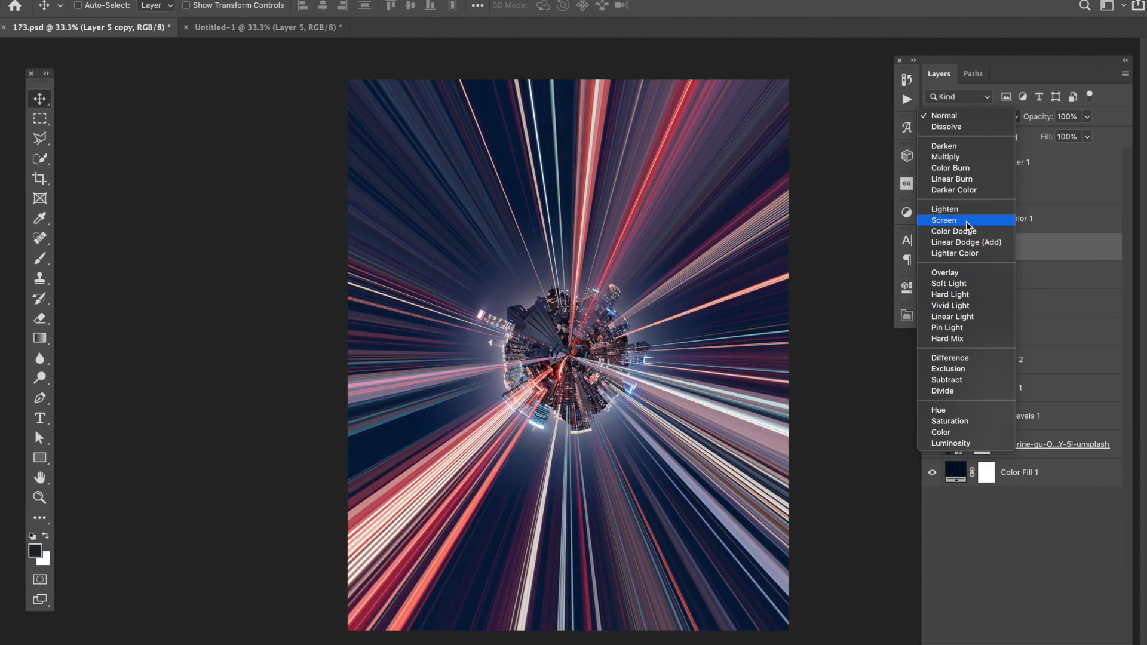
{"action": "left_click", "coordinate": [953, 232]}
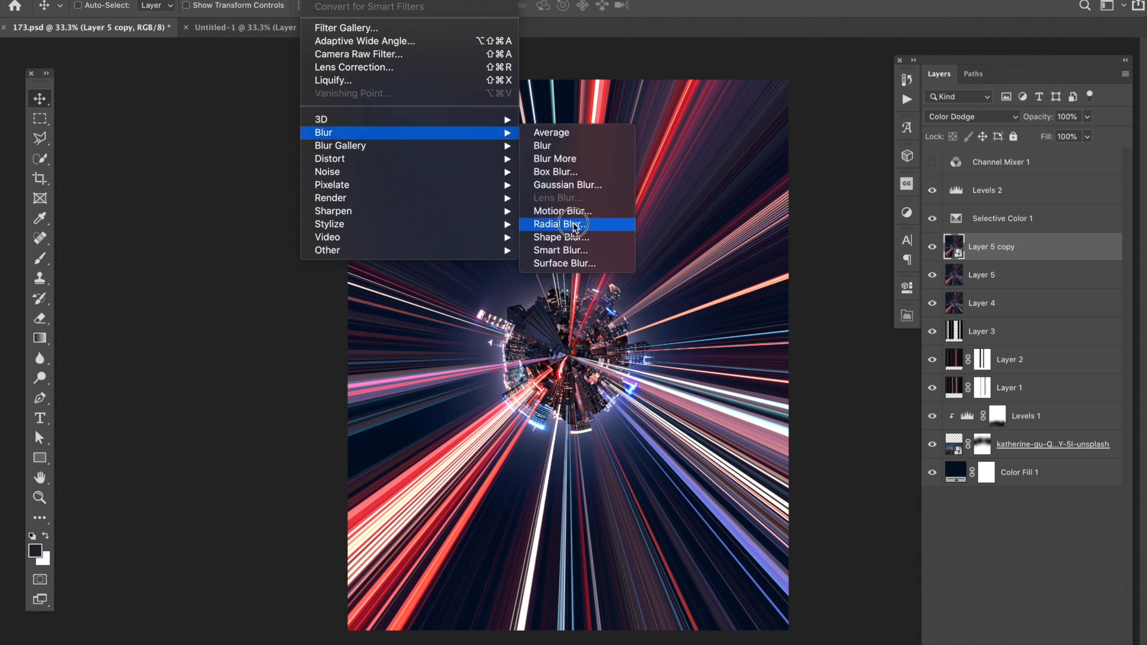
{"action": "left_click", "coordinate": [561, 224]}
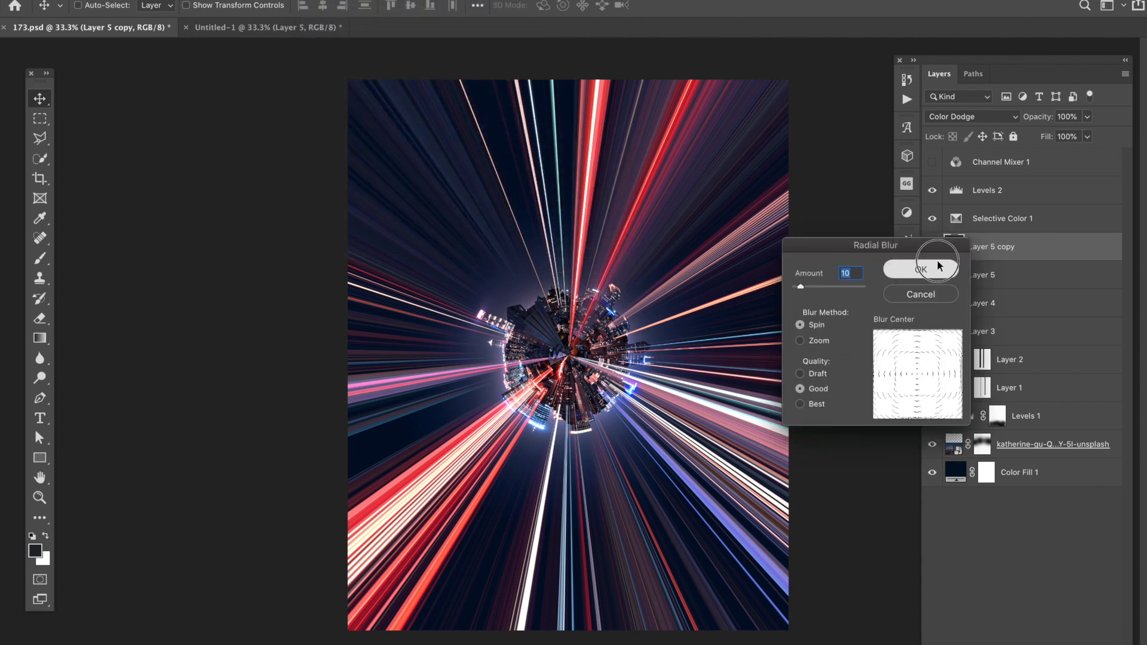